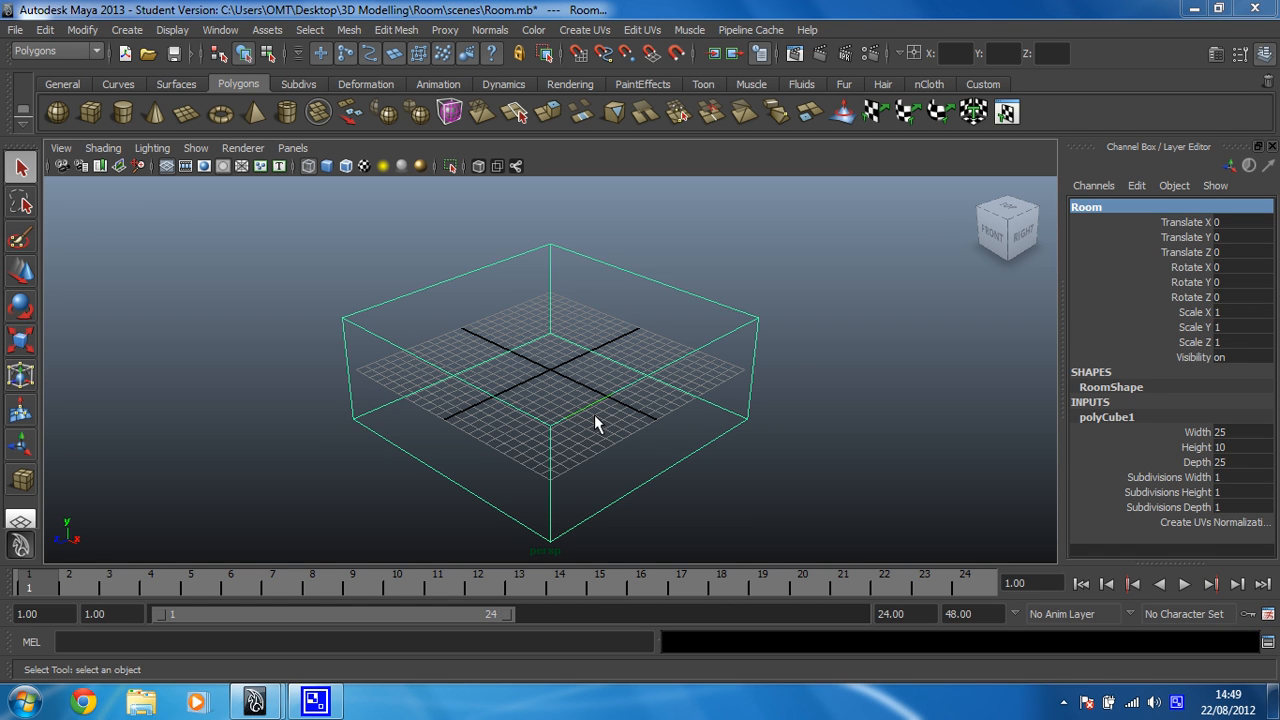
mouse_move(620, 440)
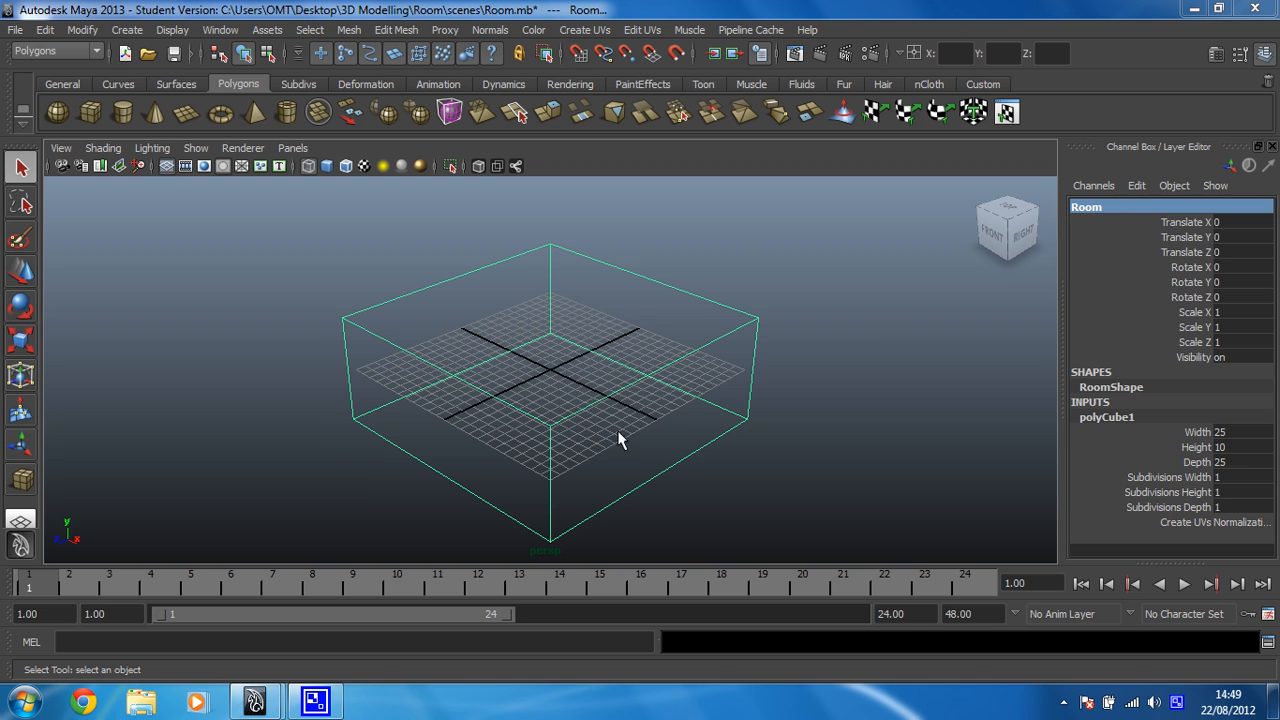
Save the Room scene past the student-version warning and orbit to face the room's front
key(ctrl+s)
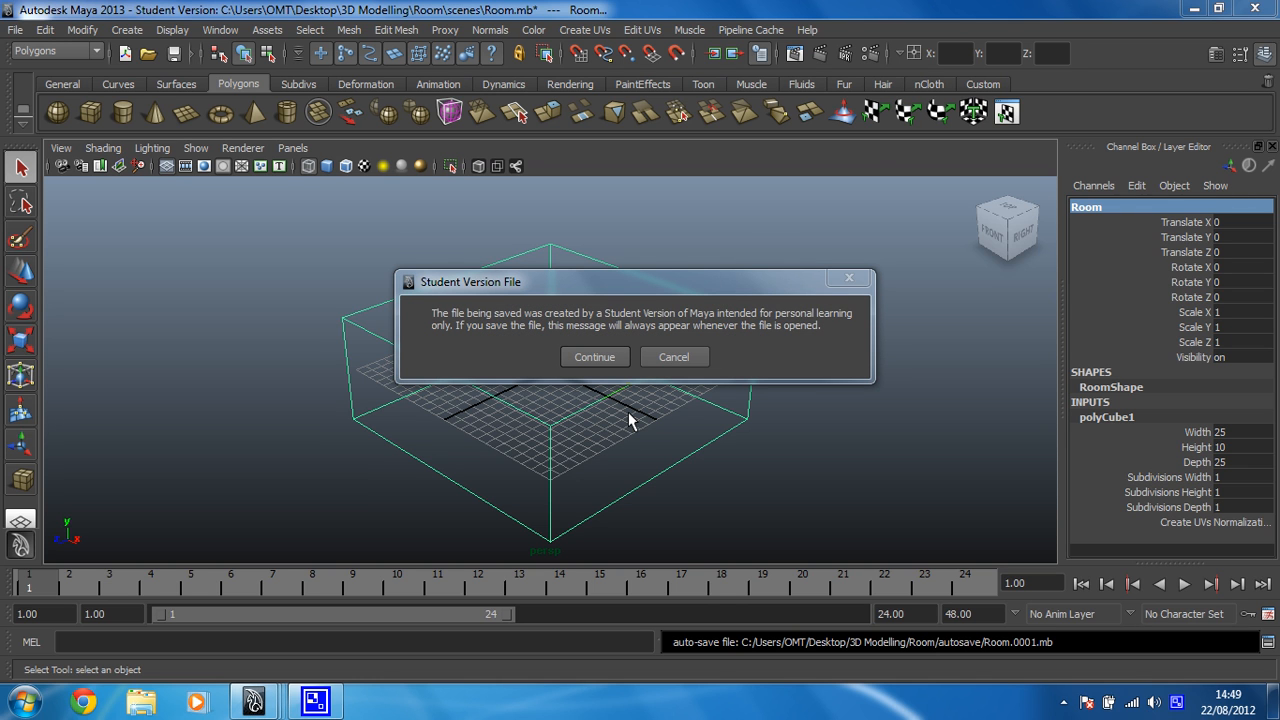
click(595, 357)
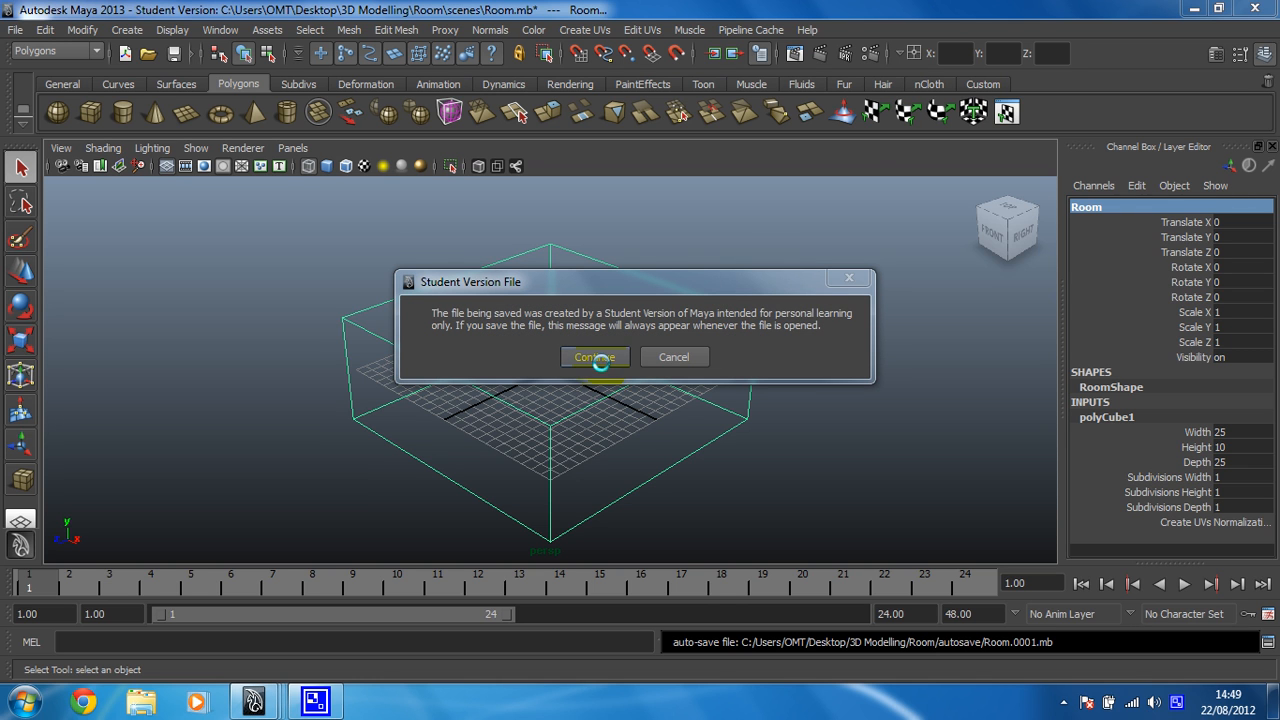
click(595, 357)
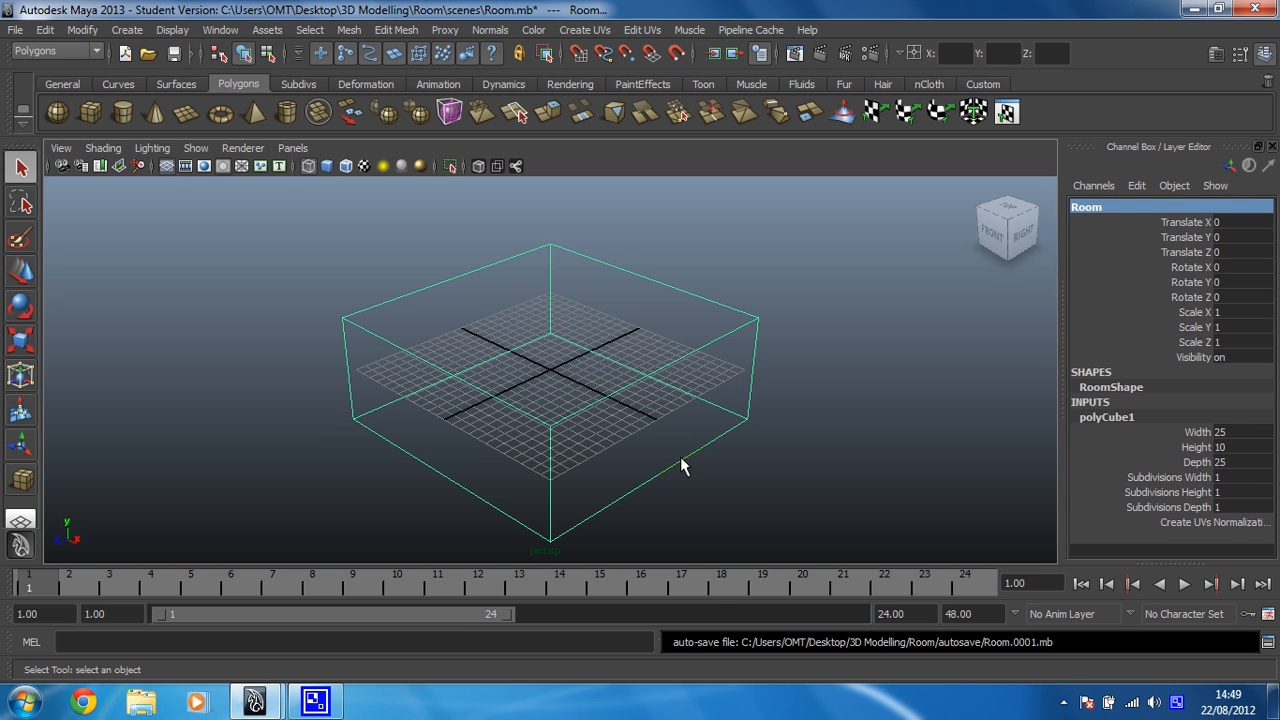
mouse_move(575, 463)
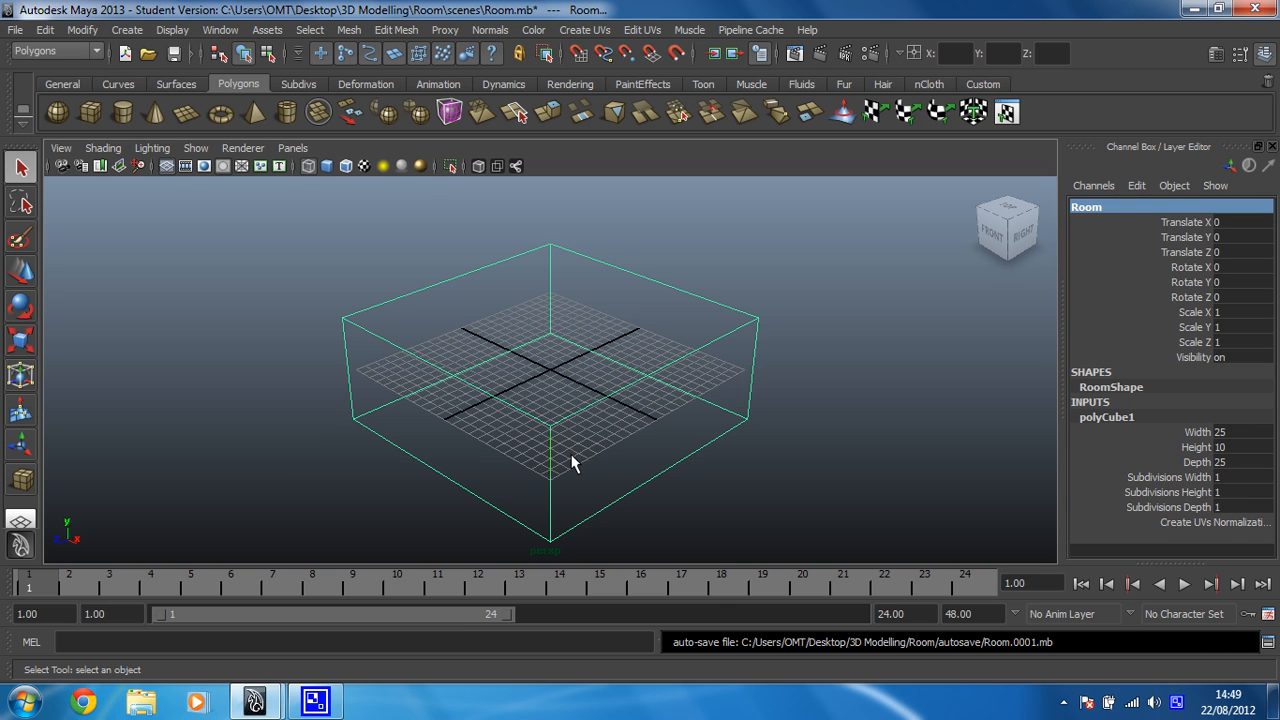
drag(570, 465, 355, 428)
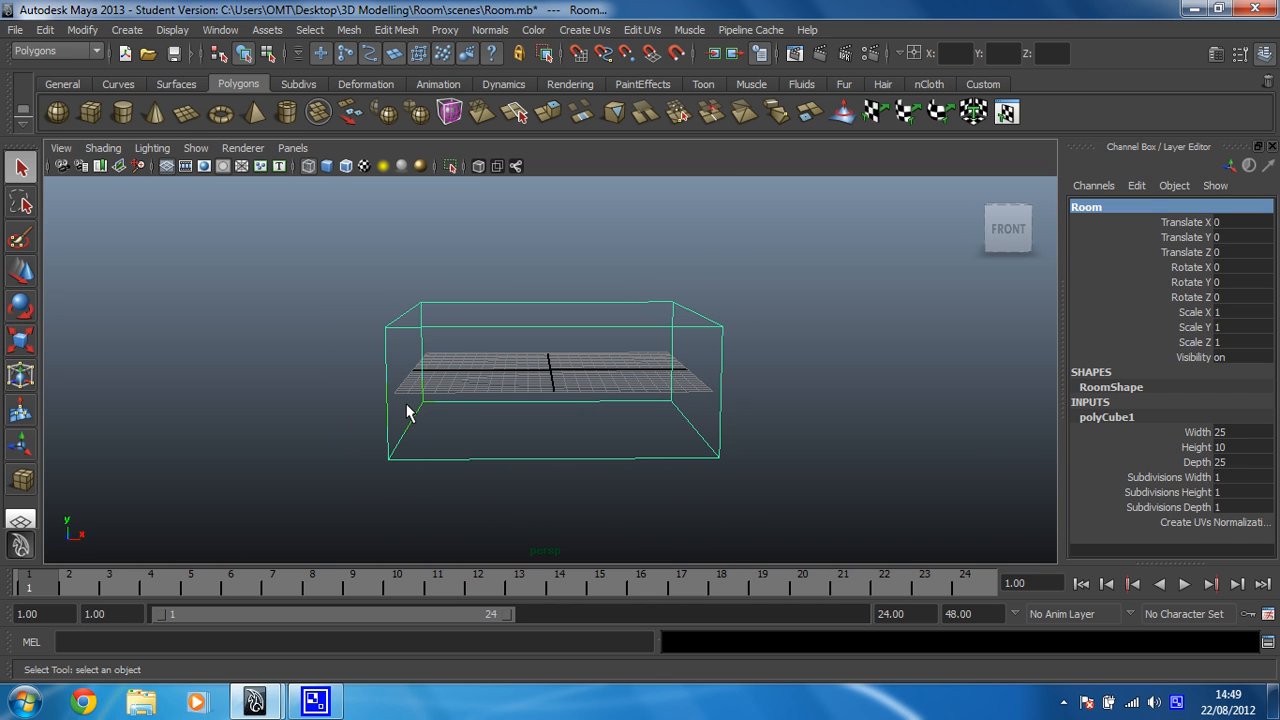
mouse_move(127, 392)
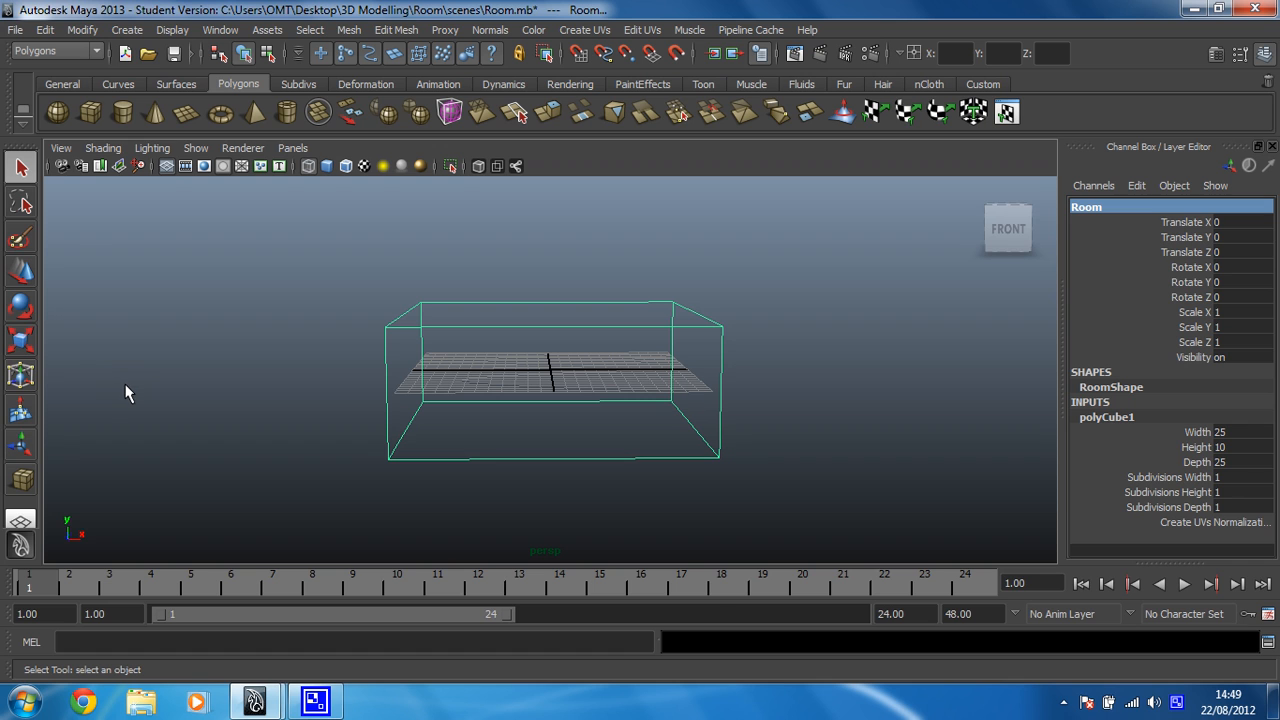
mouse_move(22, 270)
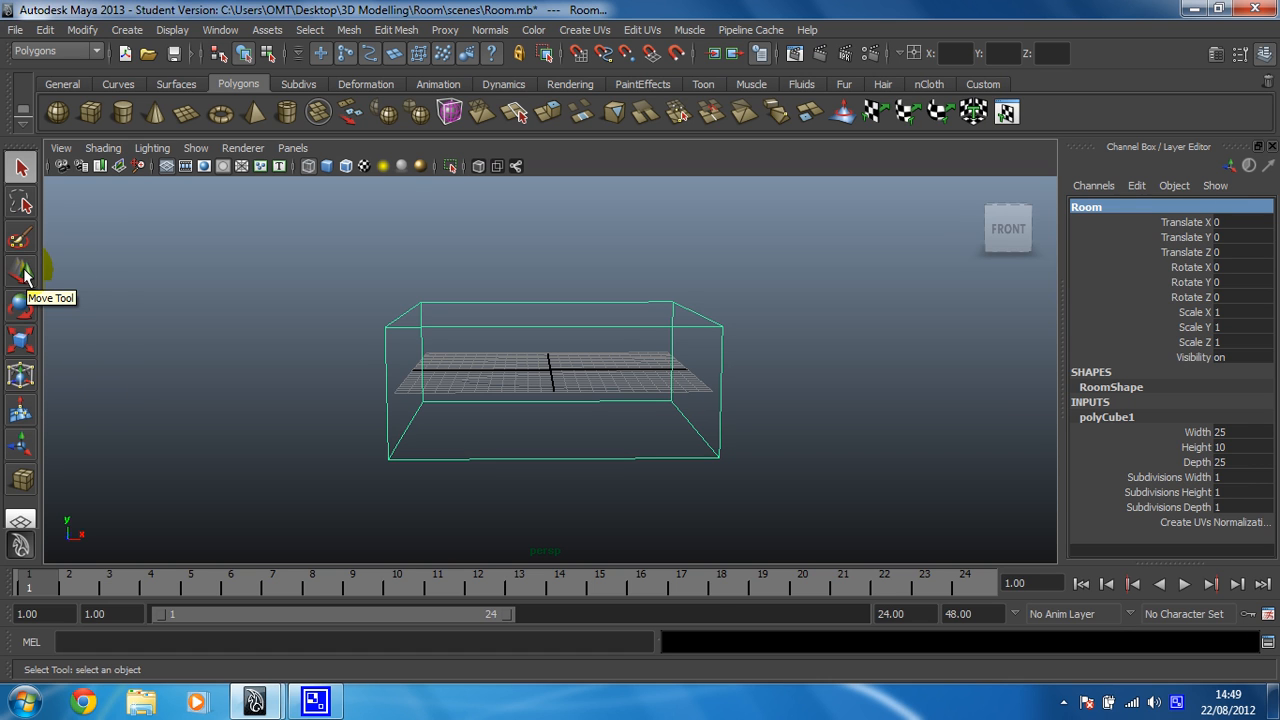
mouse_move(25, 285)
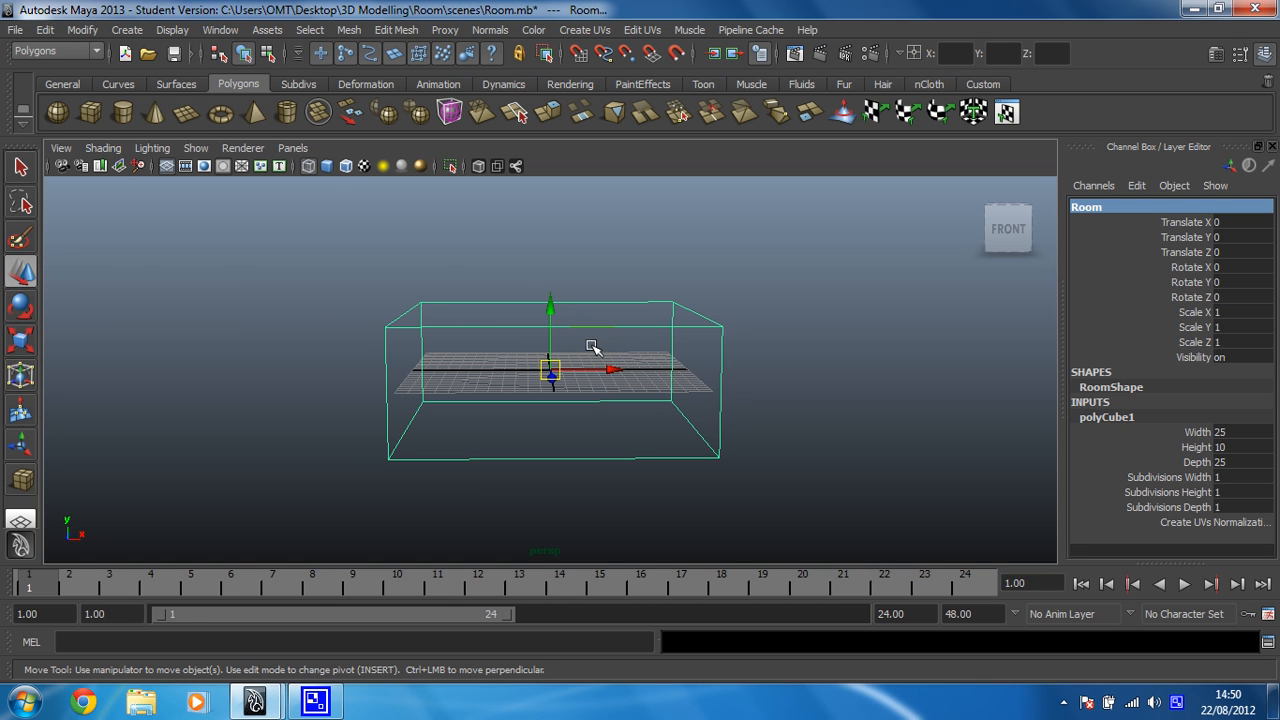
Orbit to an angled view of the room cube, then back to a front-facing view
drag(595, 348, 505, 390)
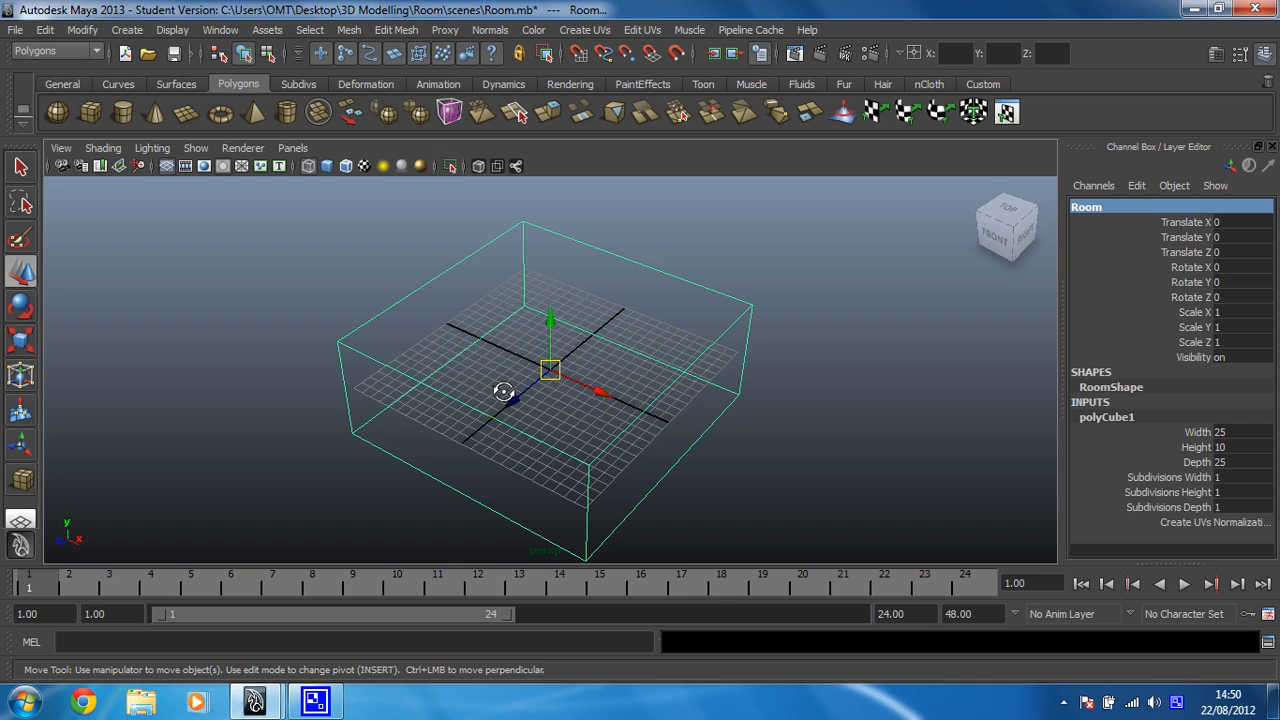
mouse_move(570, 330)
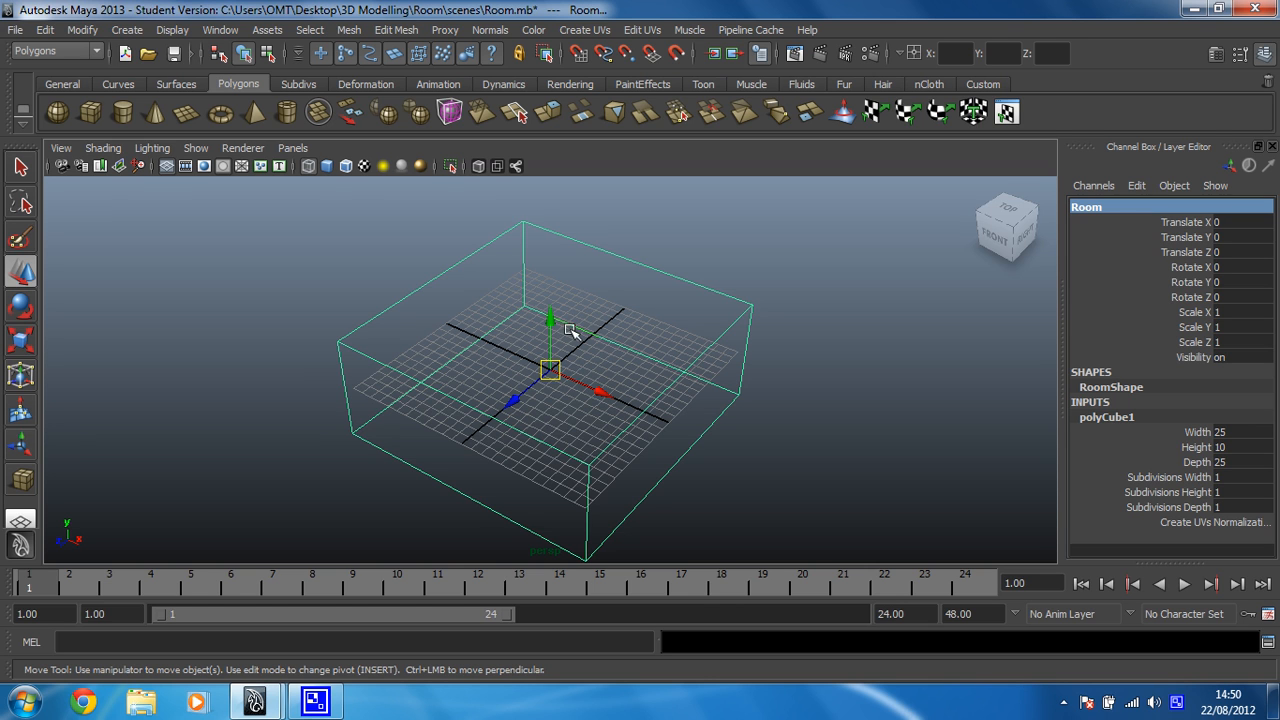
mouse_move(551, 372)
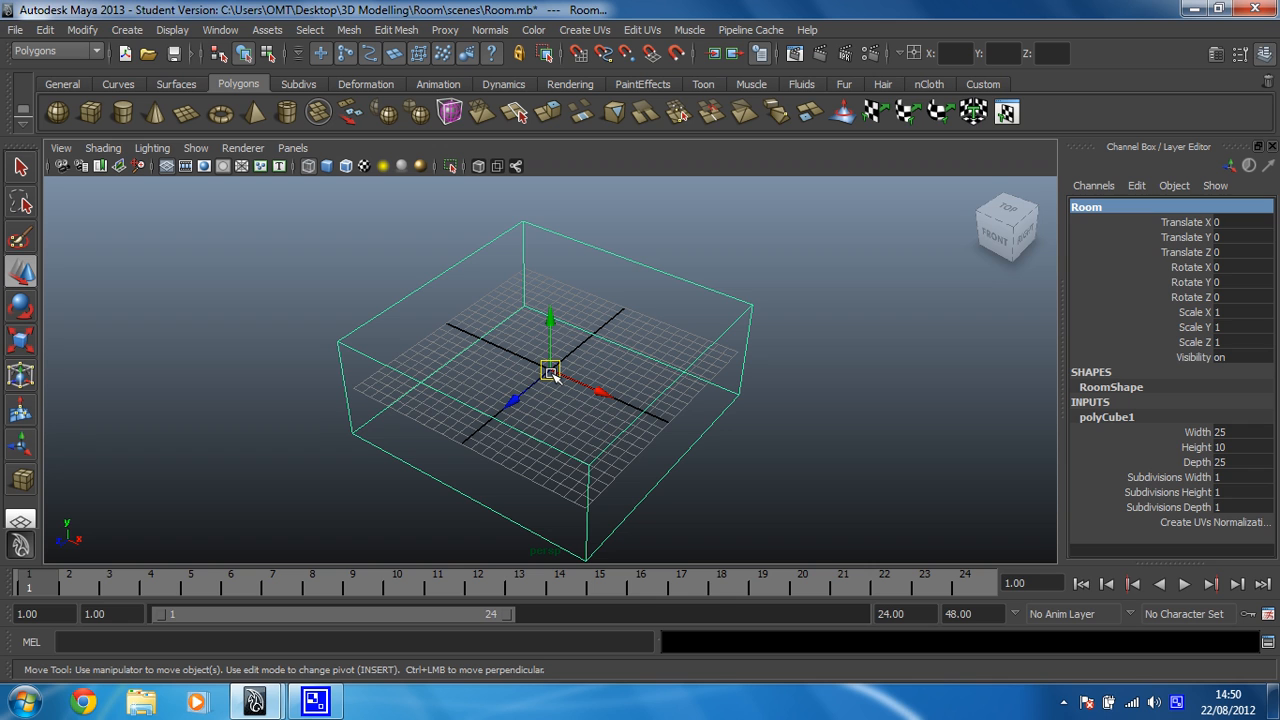
mouse_move(120, 456)
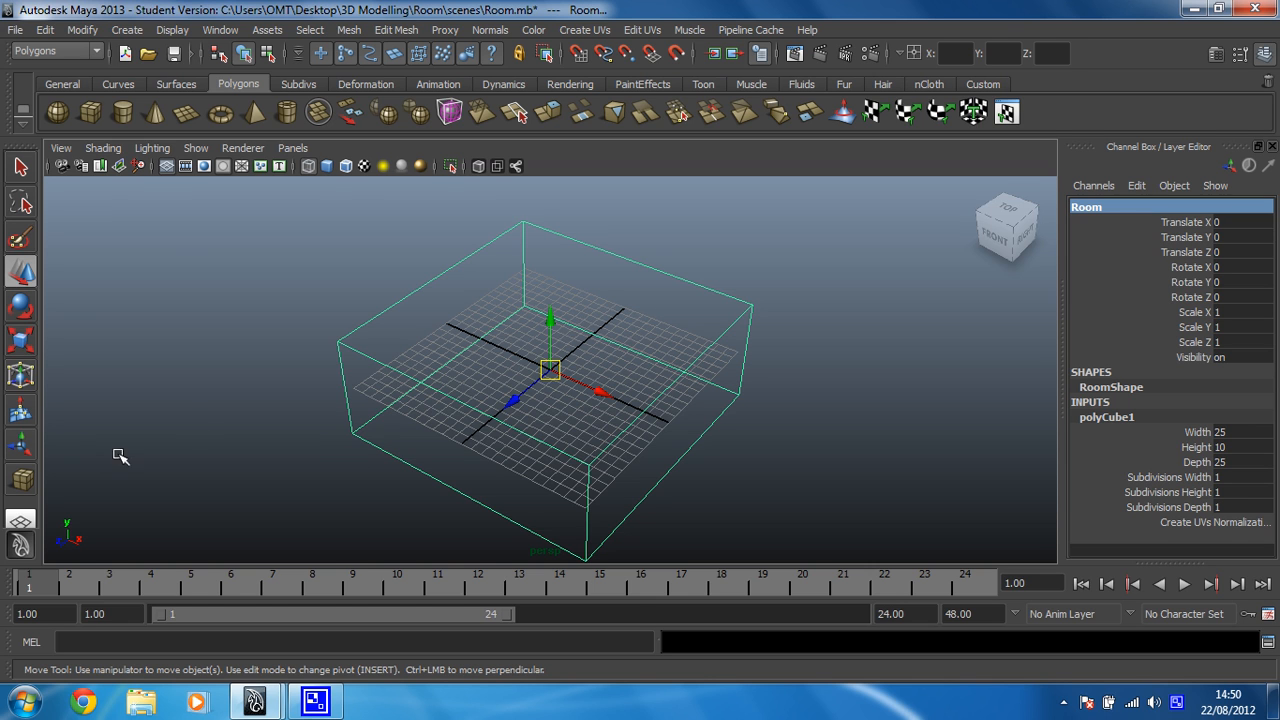
mouse_move(75, 550)
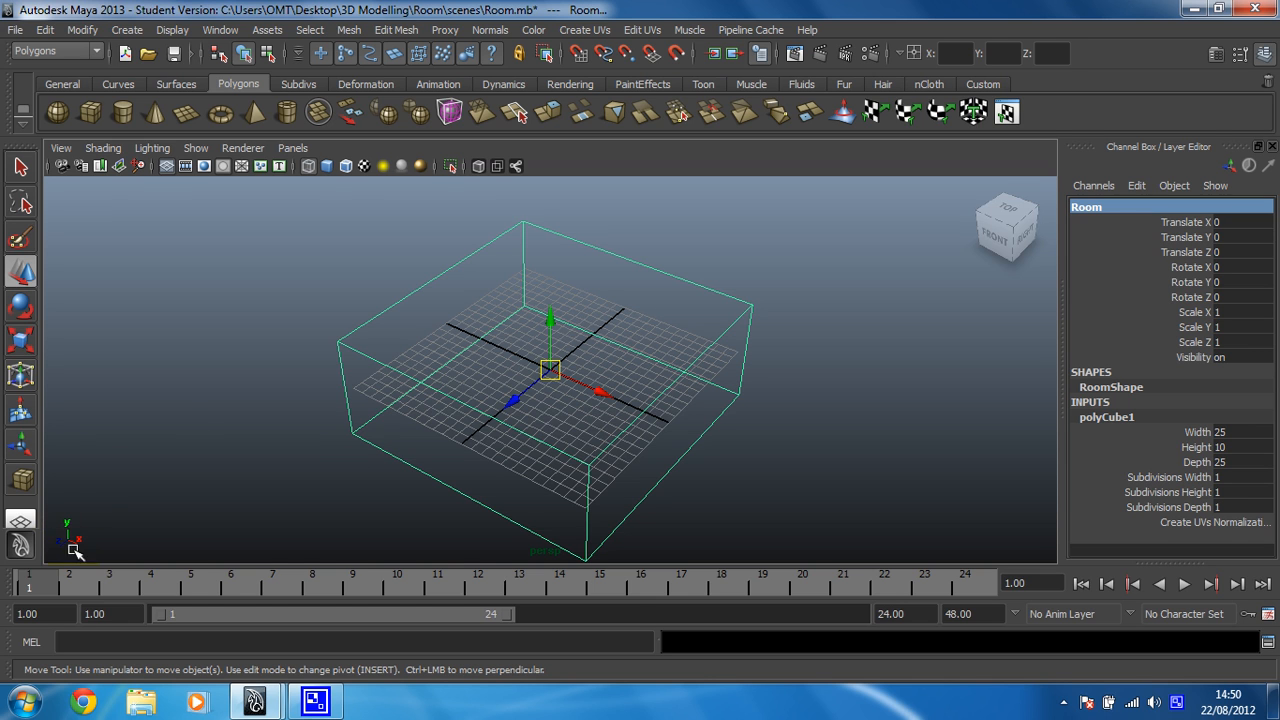
mouse_move(68, 496)
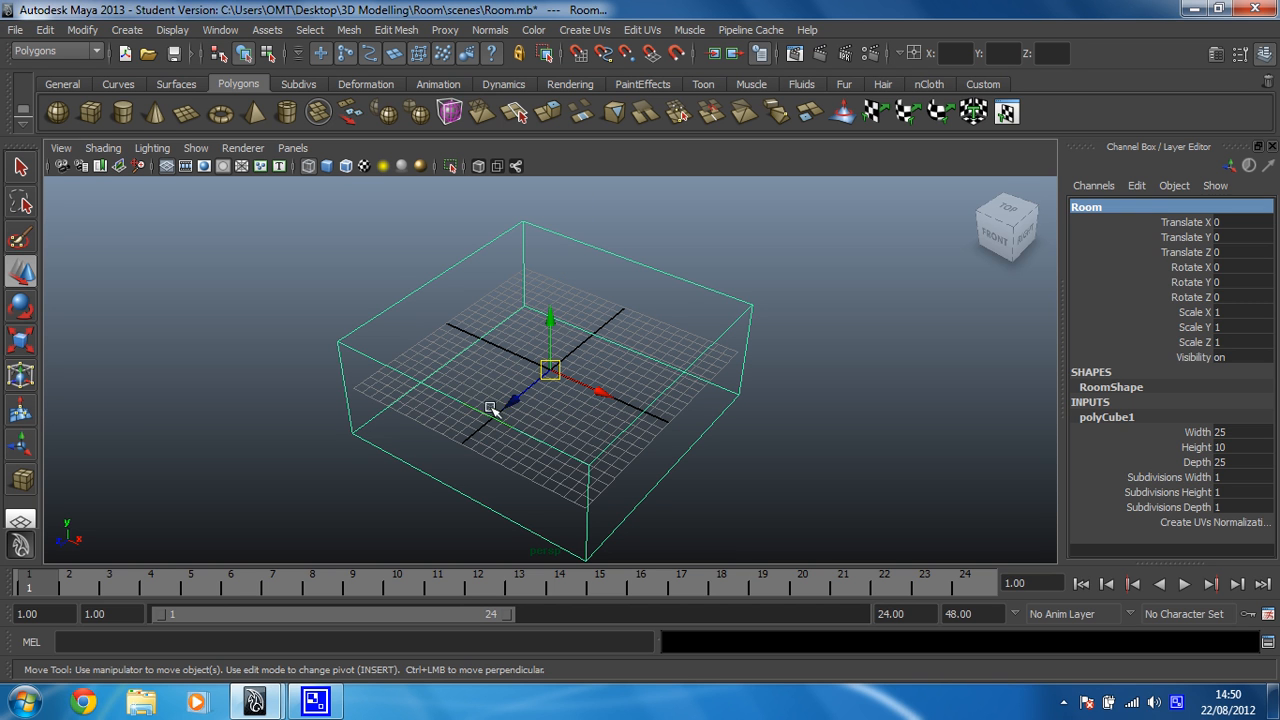
drag(550, 380, 560, 360)
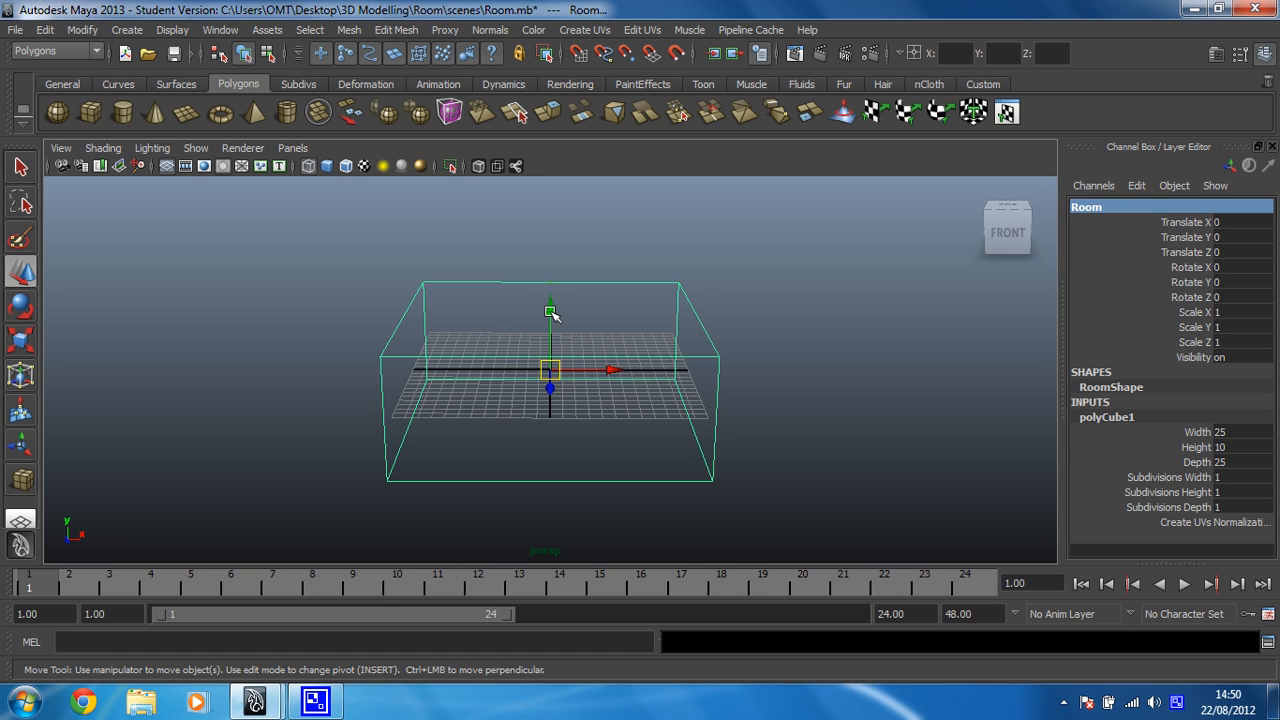
click(550, 308)
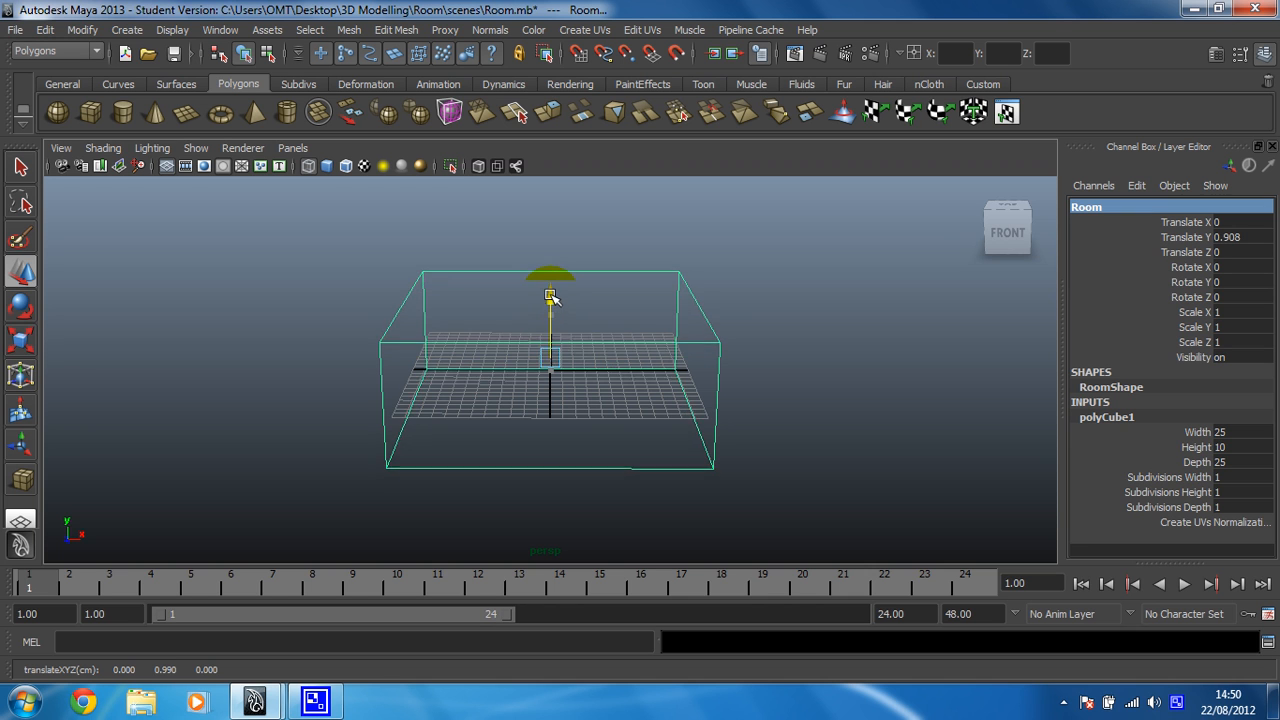
drag(551, 296, 551, 255)
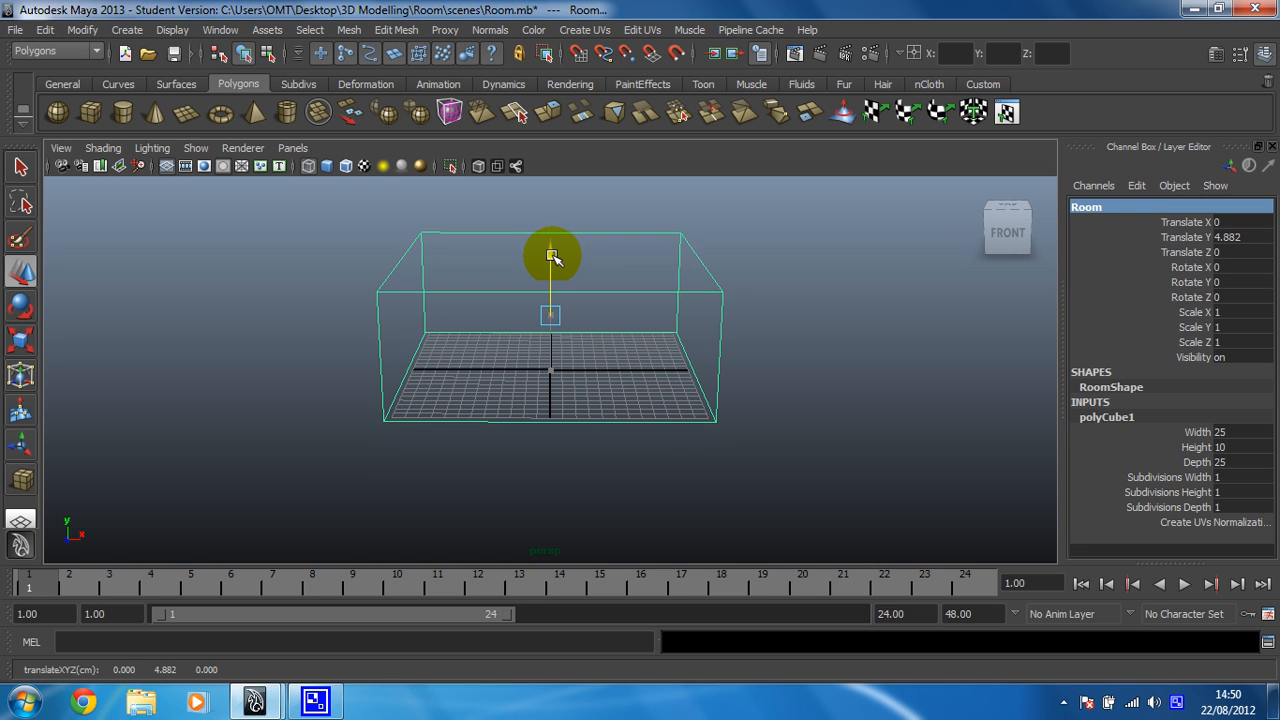
drag(555, 320, 540, 290)
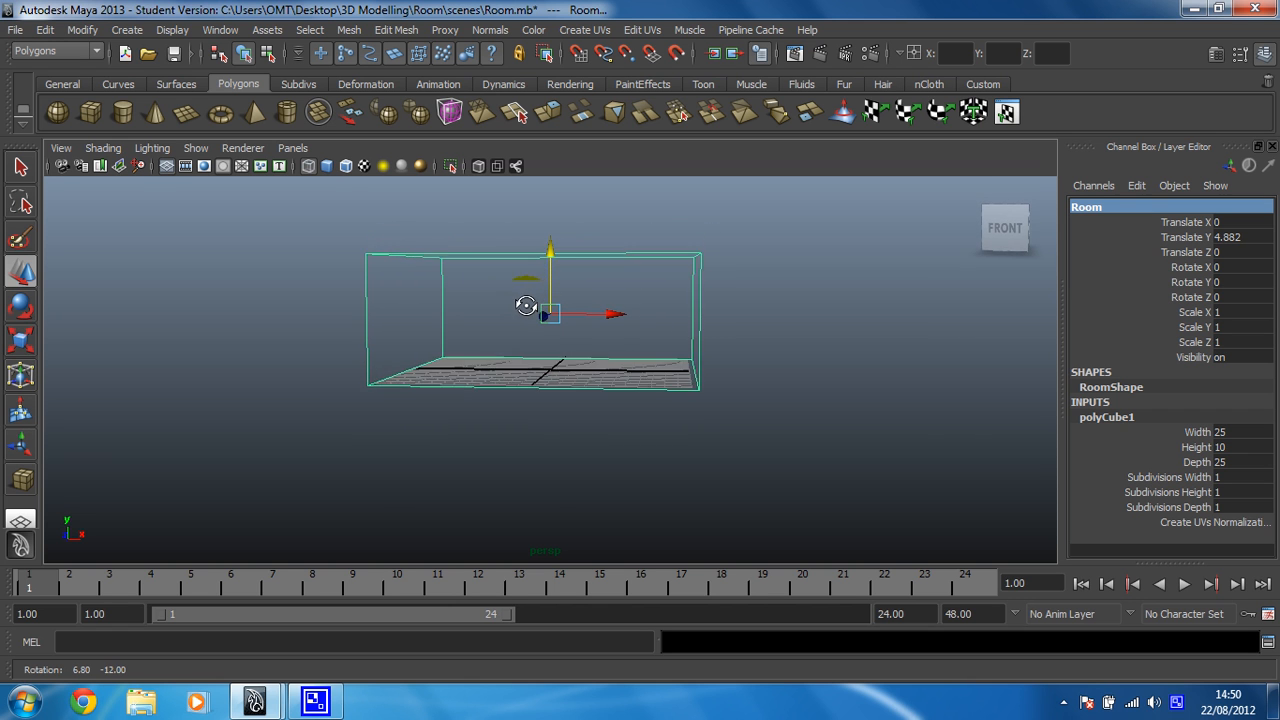
drag(527, 306, 613, 334)
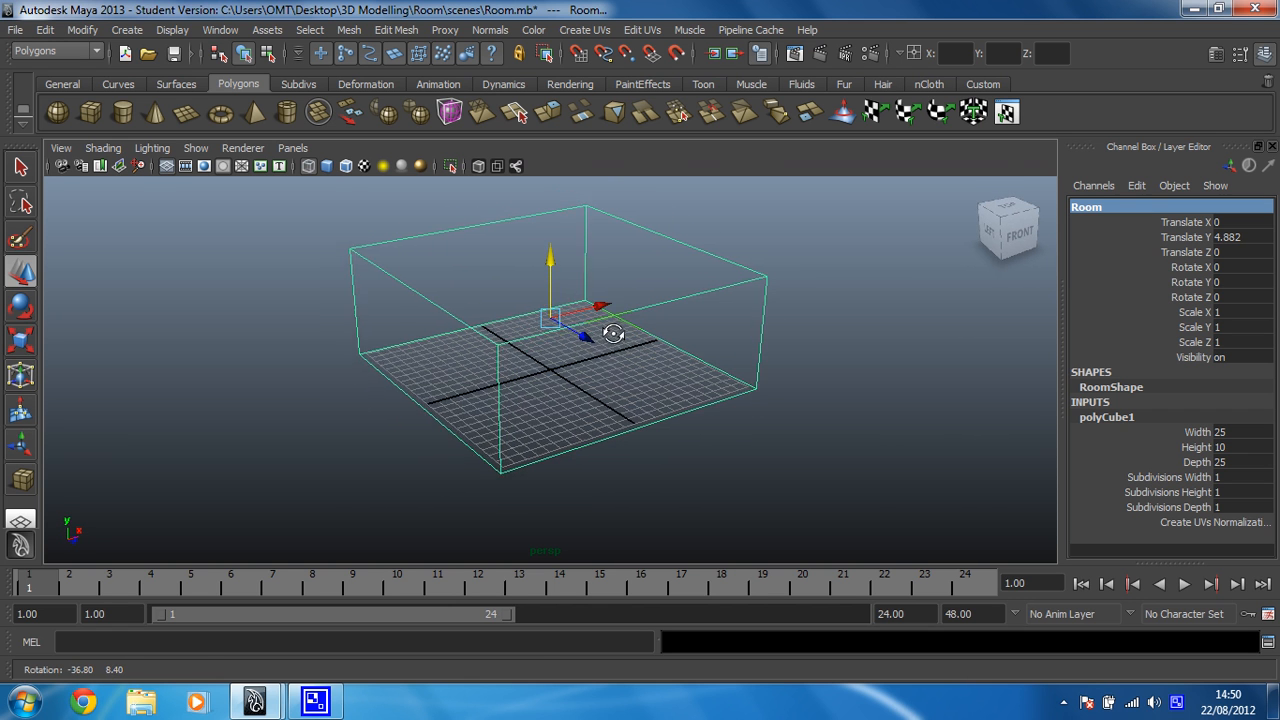
drag(614, 333, 543, 384)
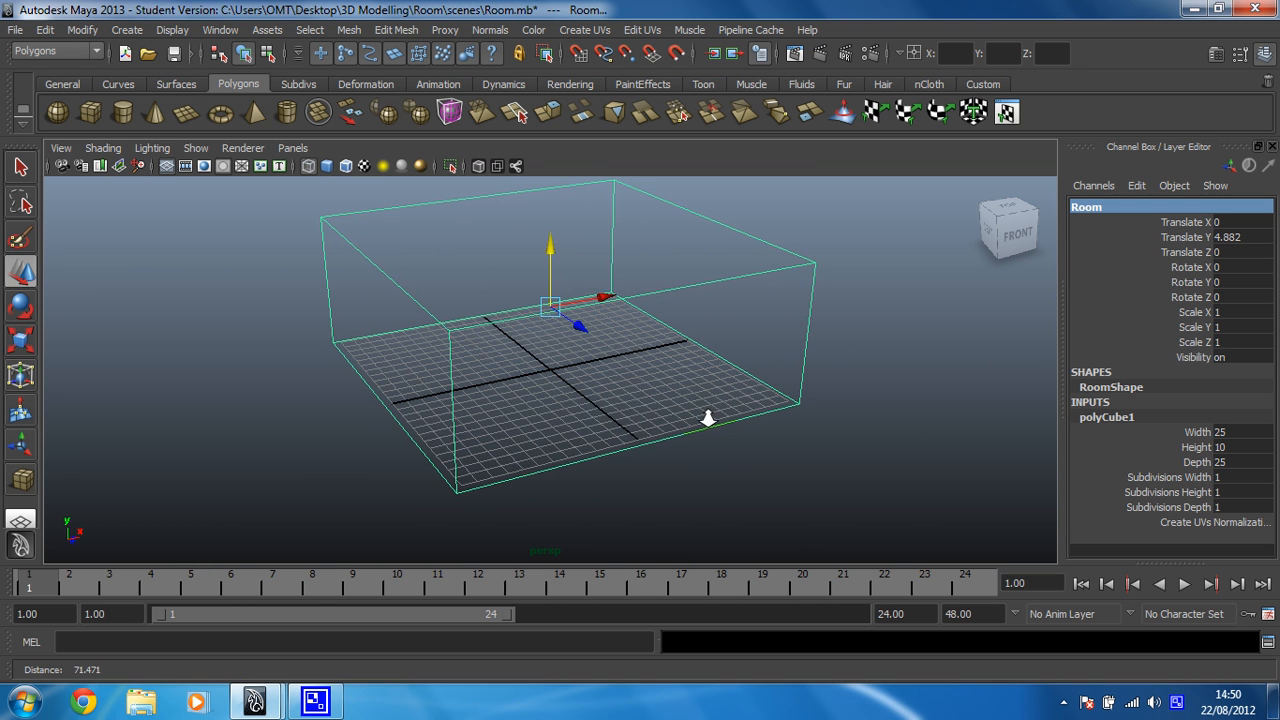
mouse_move(648, 430)
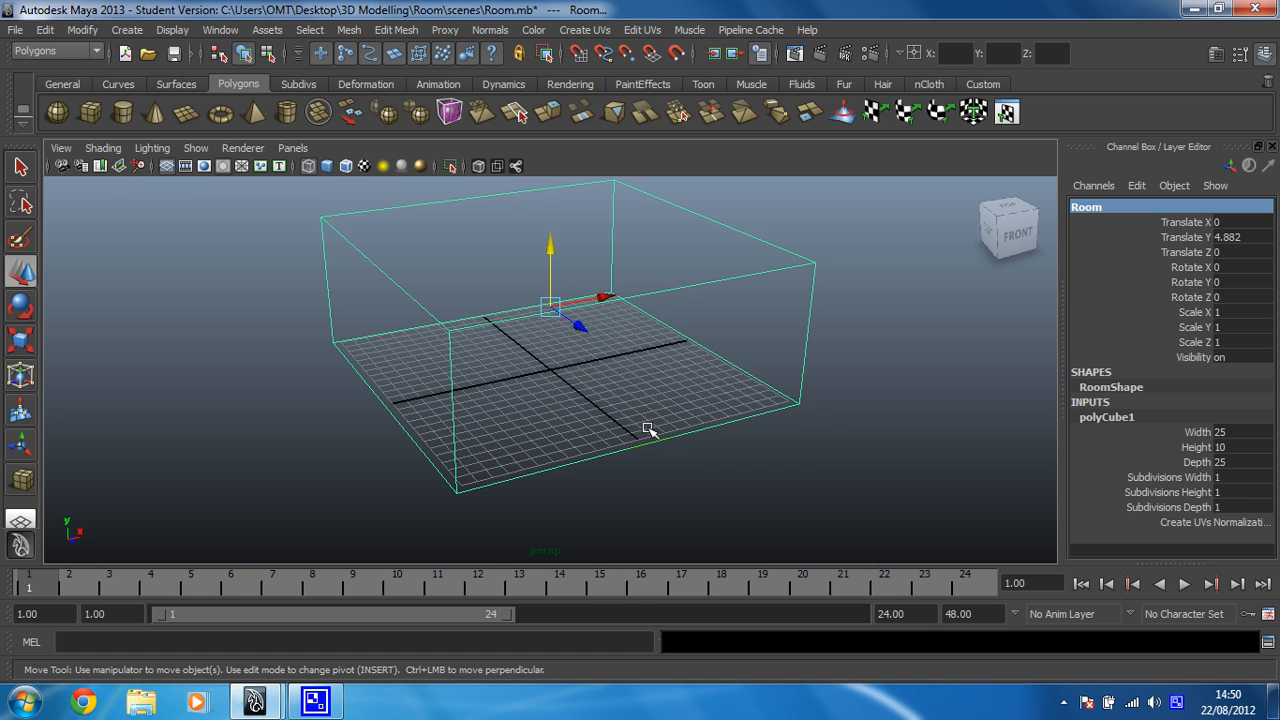
mouse_move(440, 320)
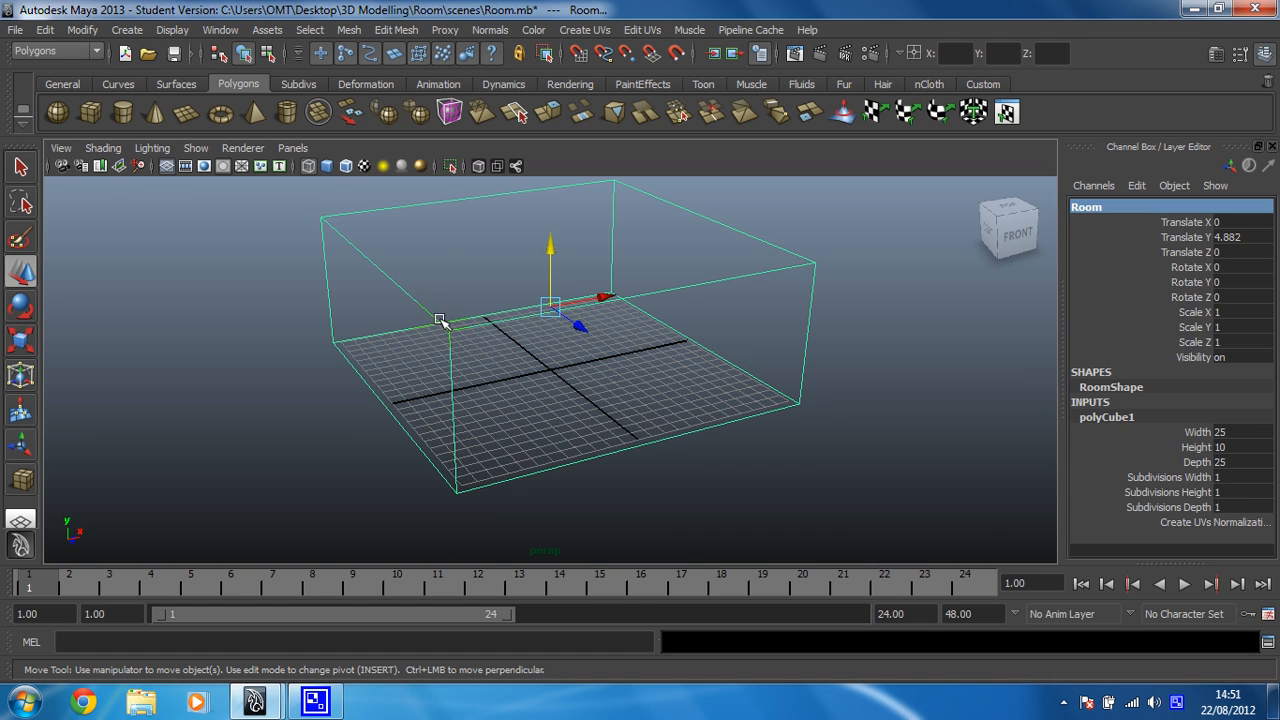
mouse_move(185, 112)
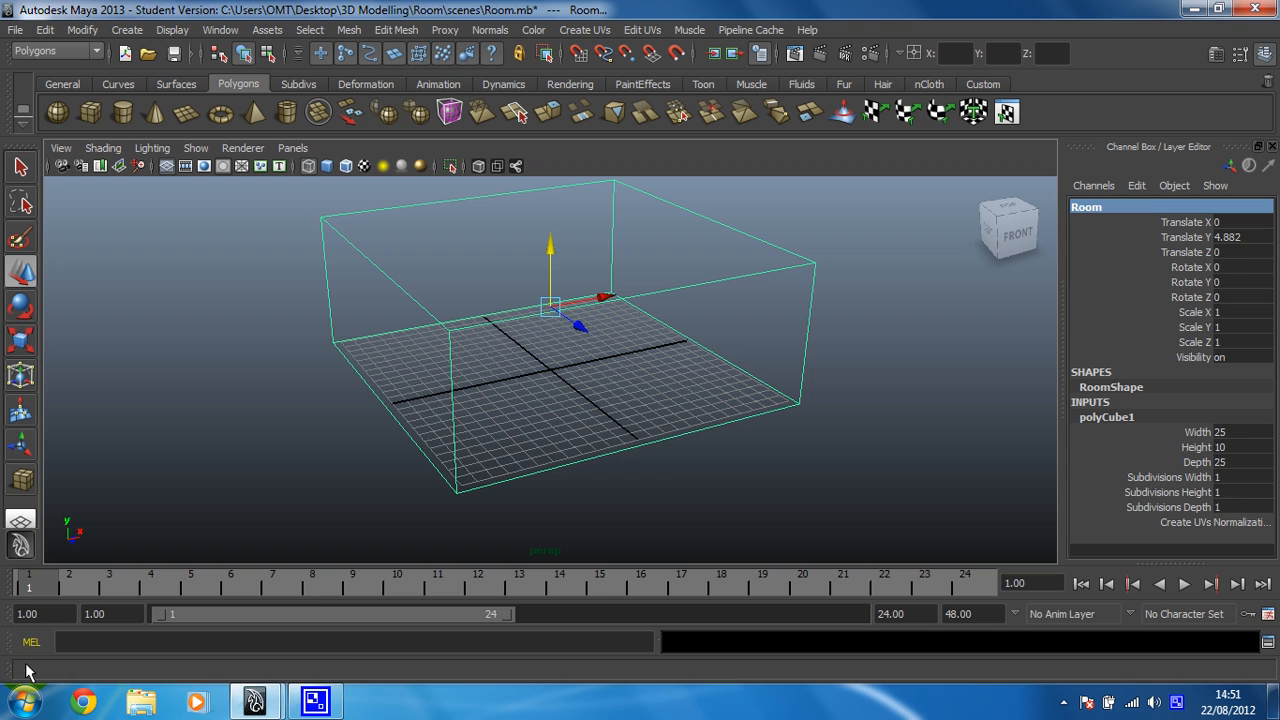
mouse_move(28, 655)
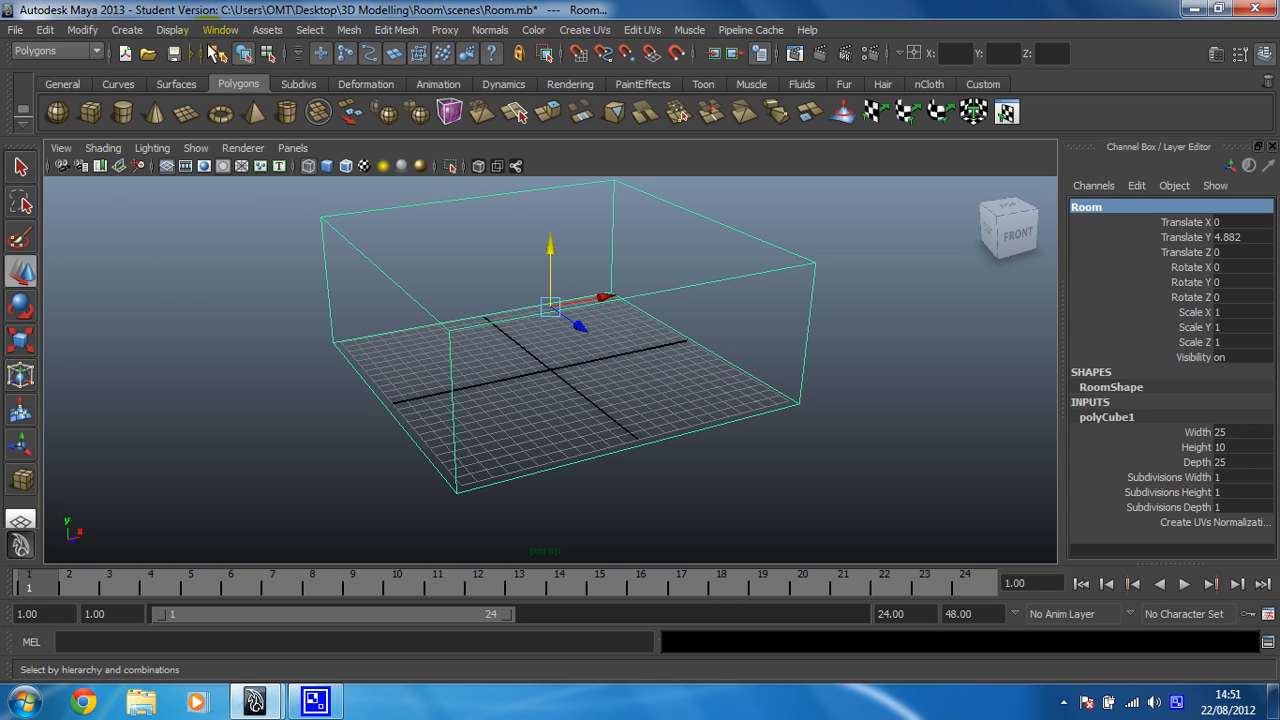
Switch the workspace to the Four View saved layout
click(220, 29)
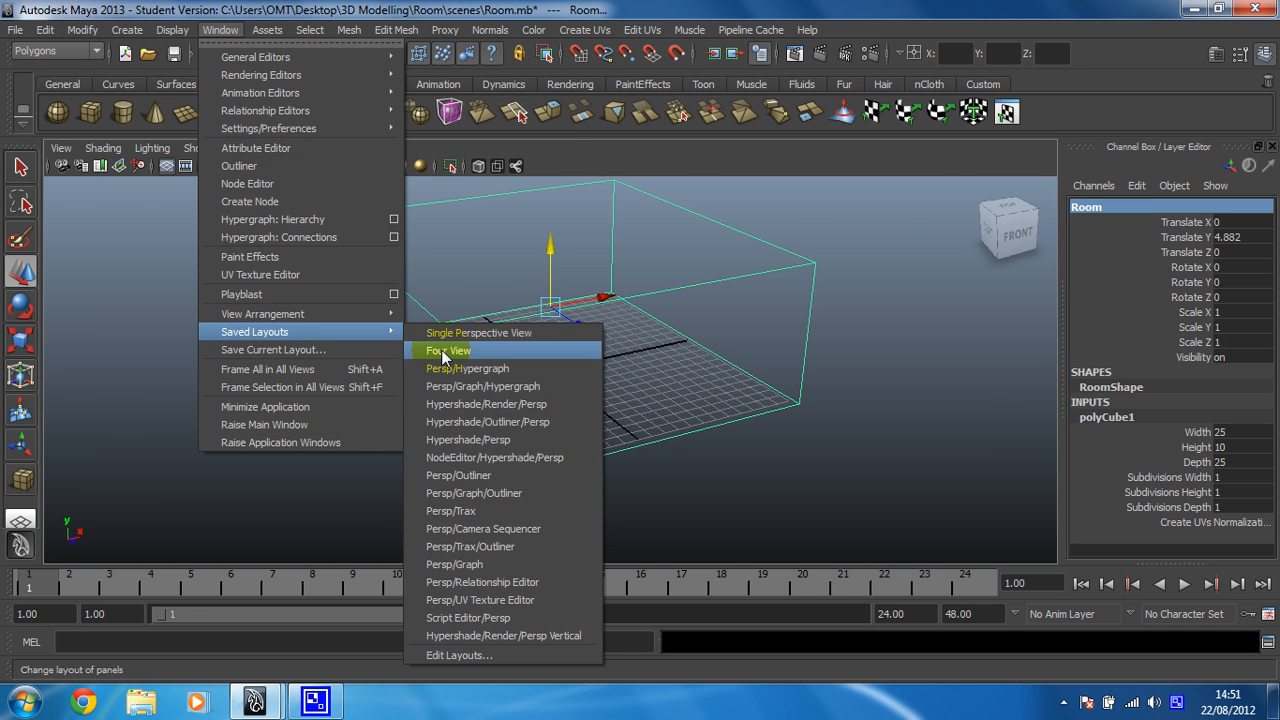
click(448, 350)
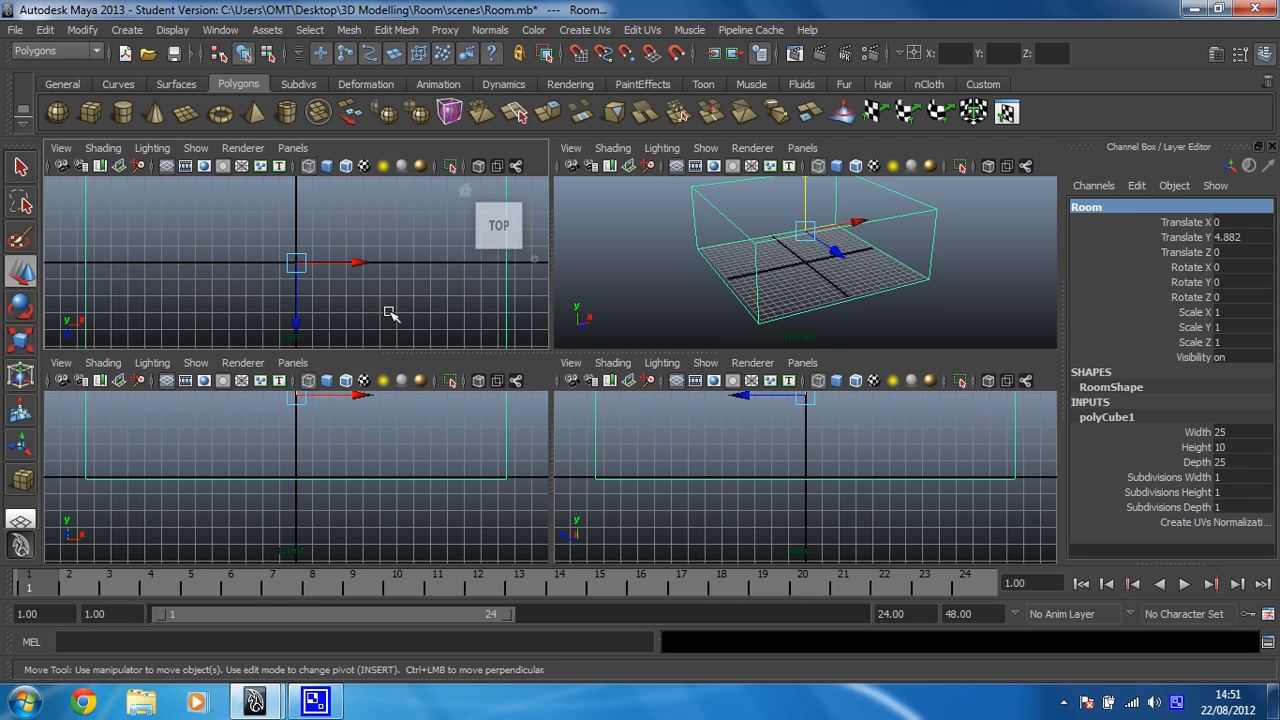
mouse_move(258, 288)
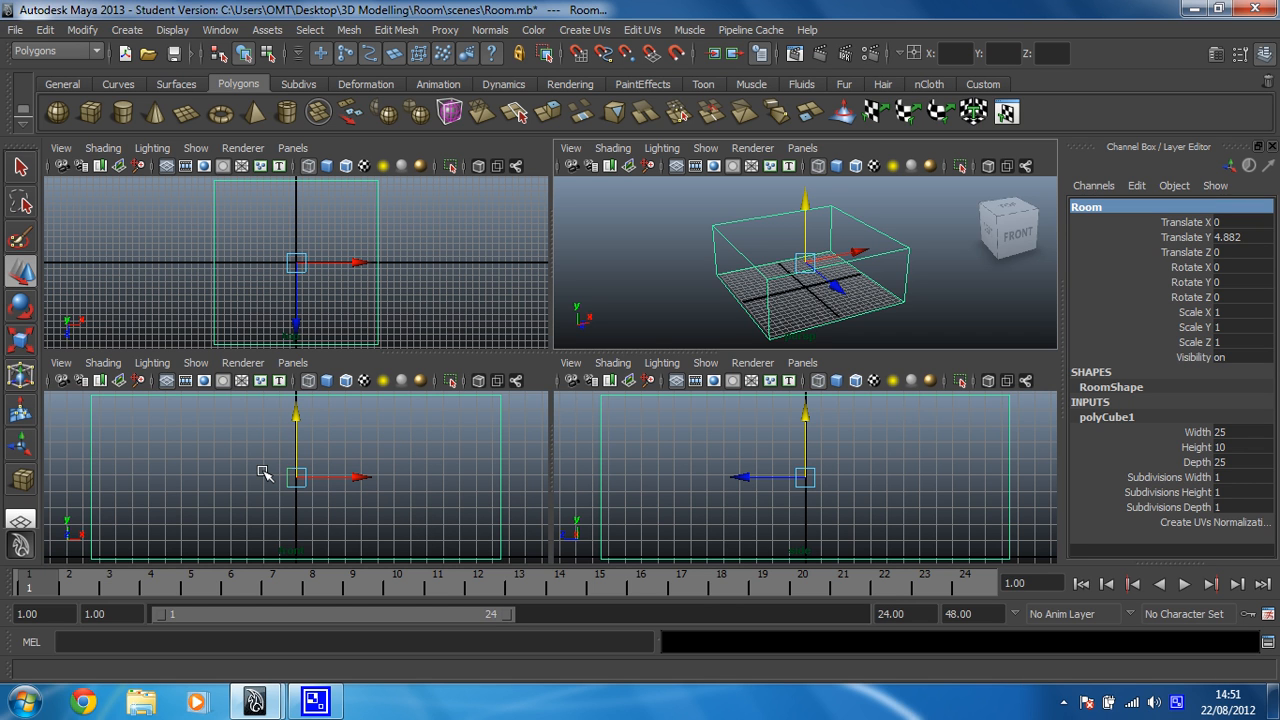
mouse_move(463, 498)
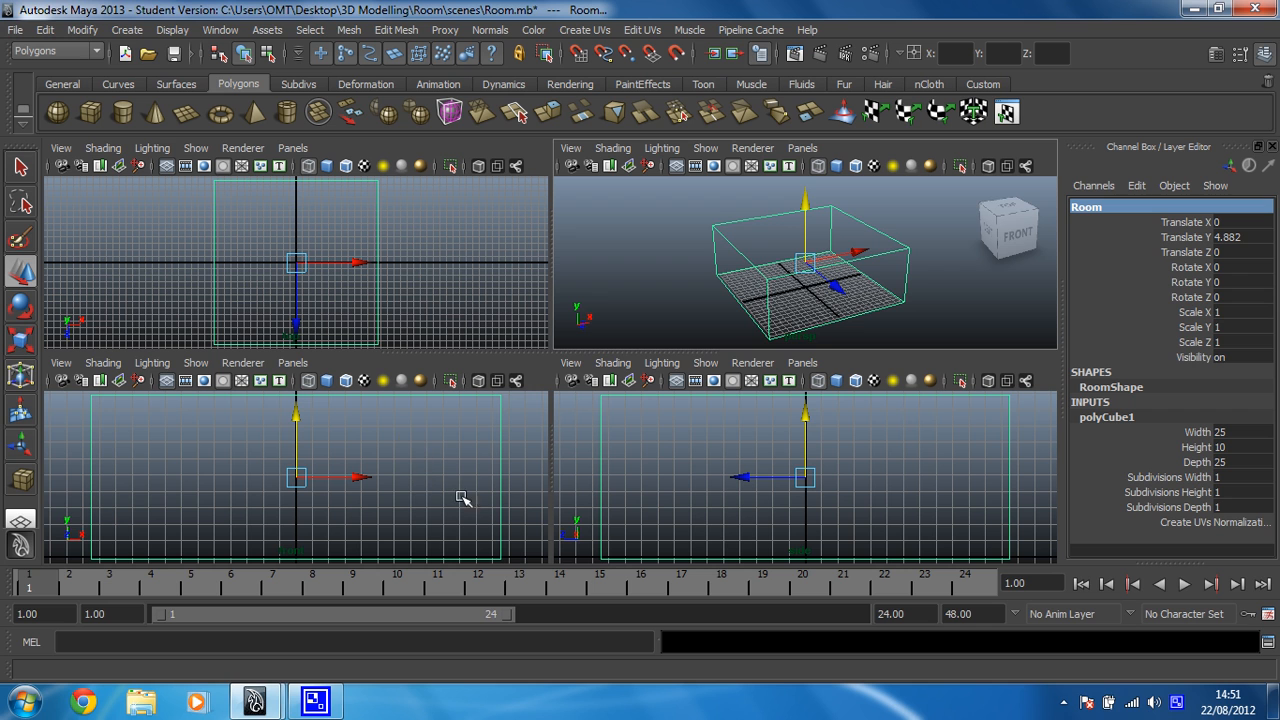
mouse_move(407, 470)
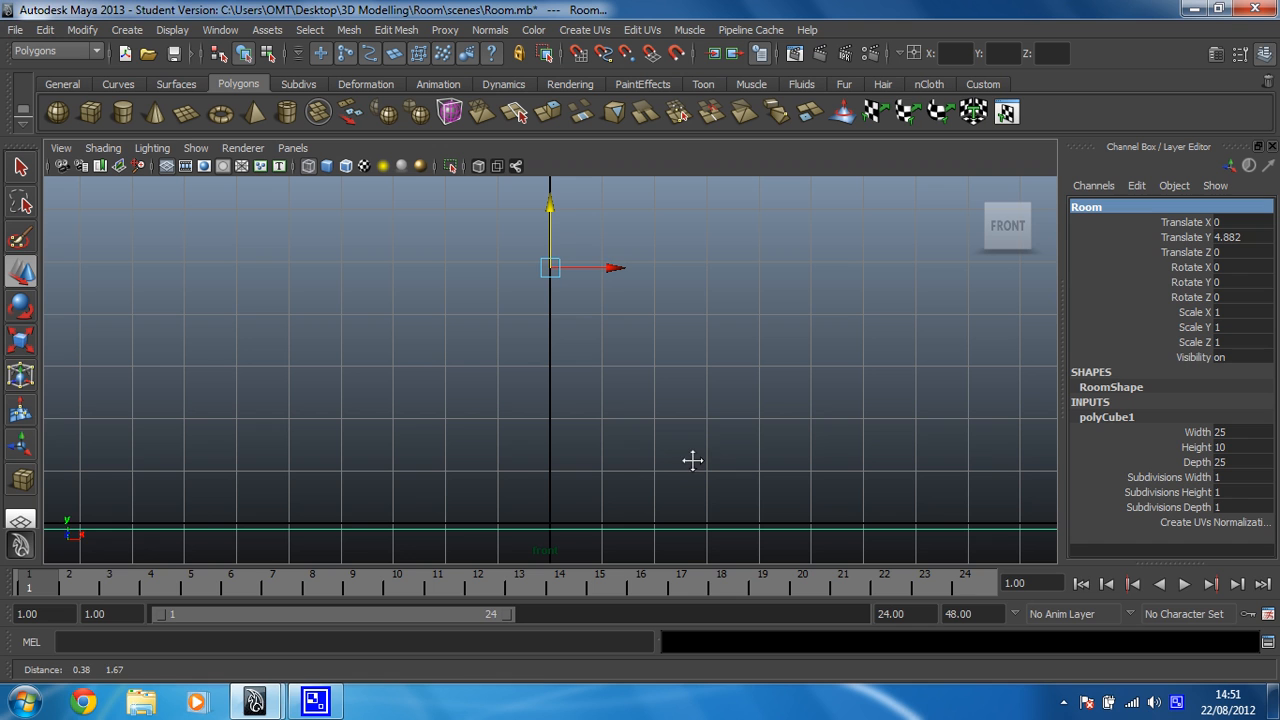
Drag the room cube up along Y until its floor meets the grid (Translate Y 5.008)
drag(550, 207, 548, 205)
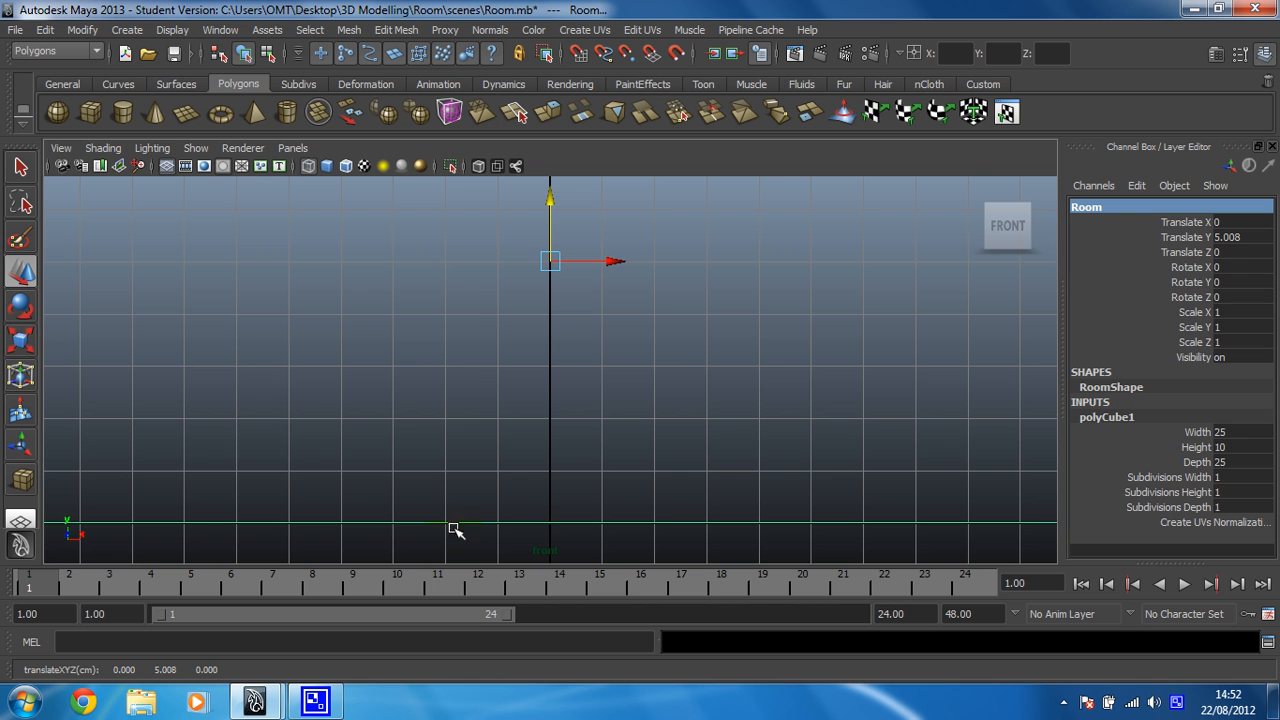
mouse_move(402, 432)
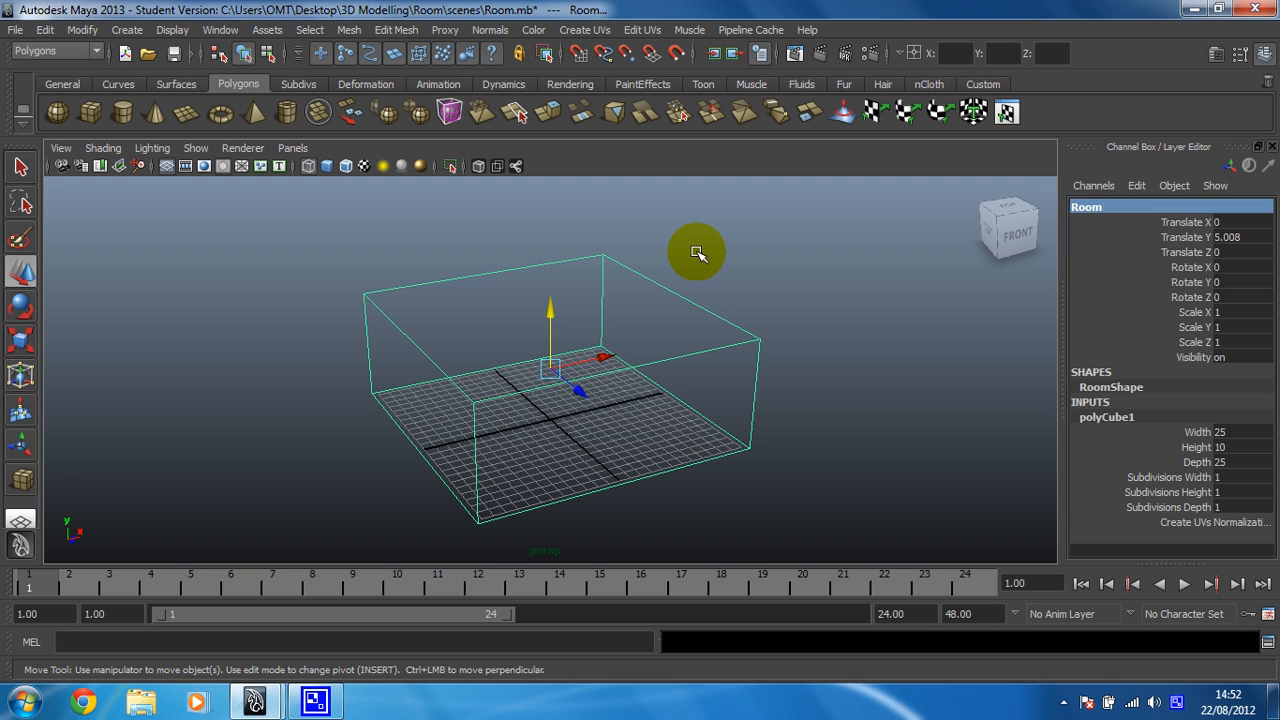
mouse_move(1257, 110)
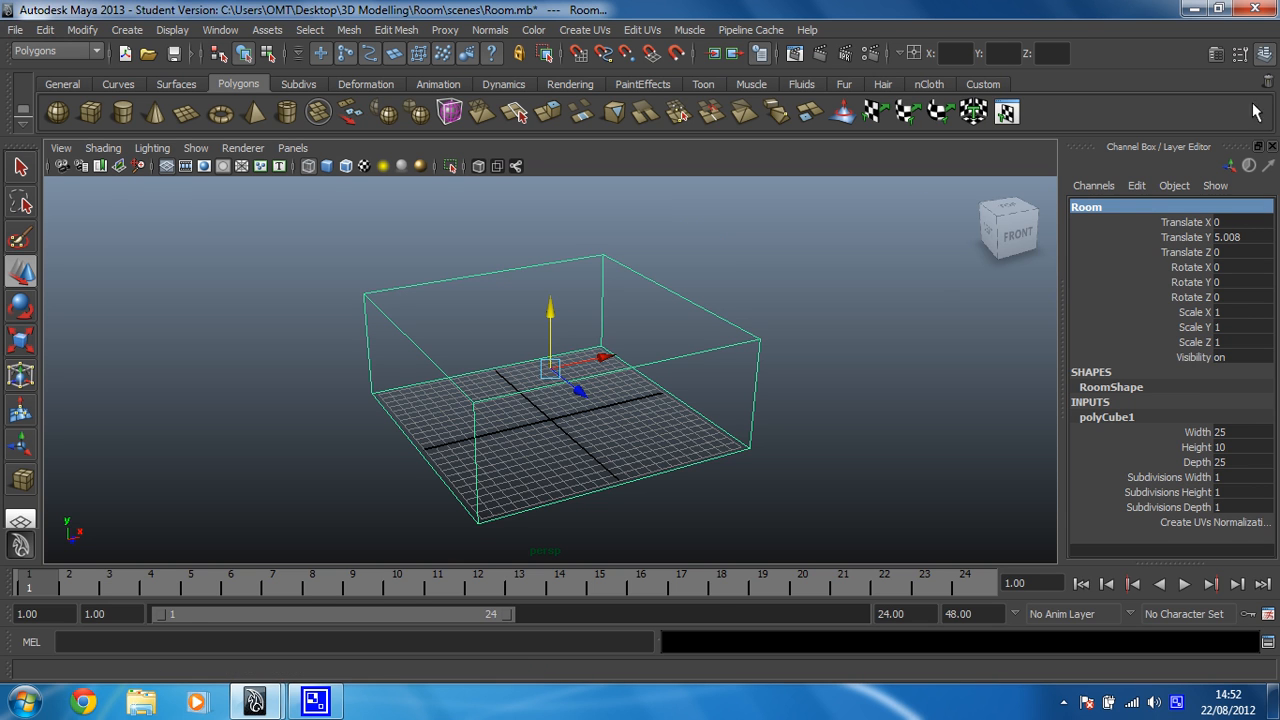
mouse_move(613, 326)
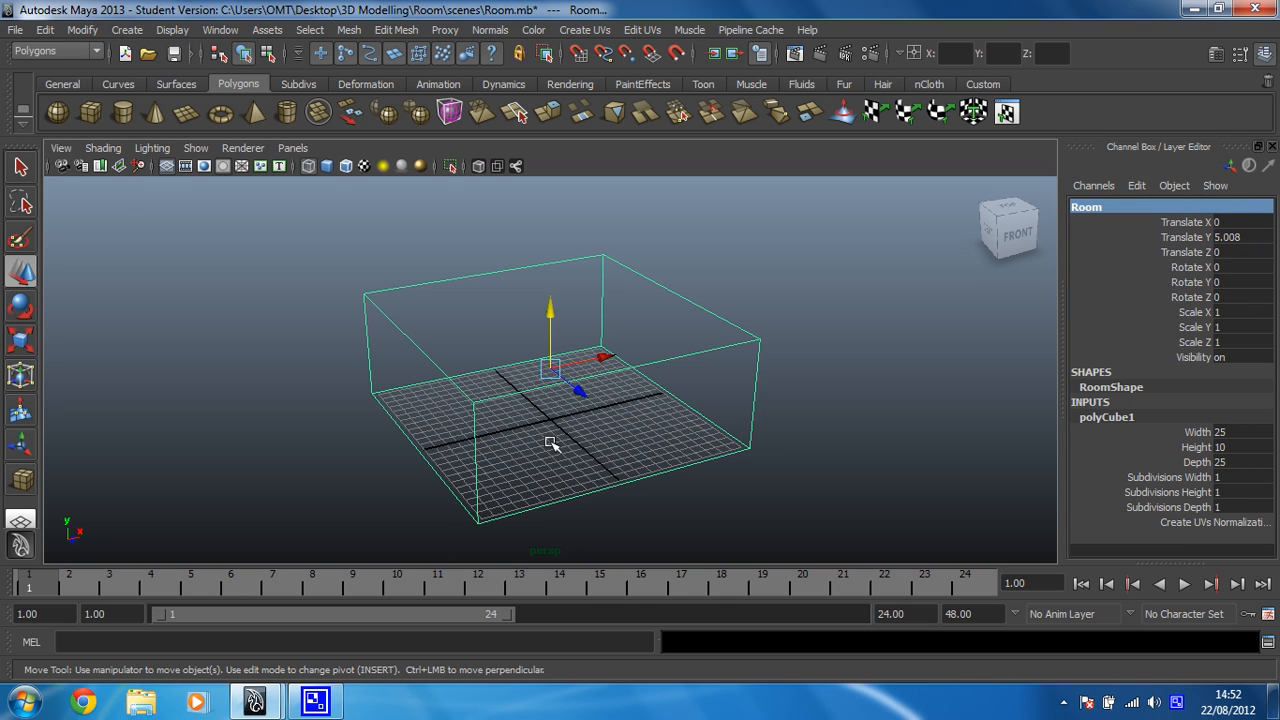
mouse_move(1001, 348)
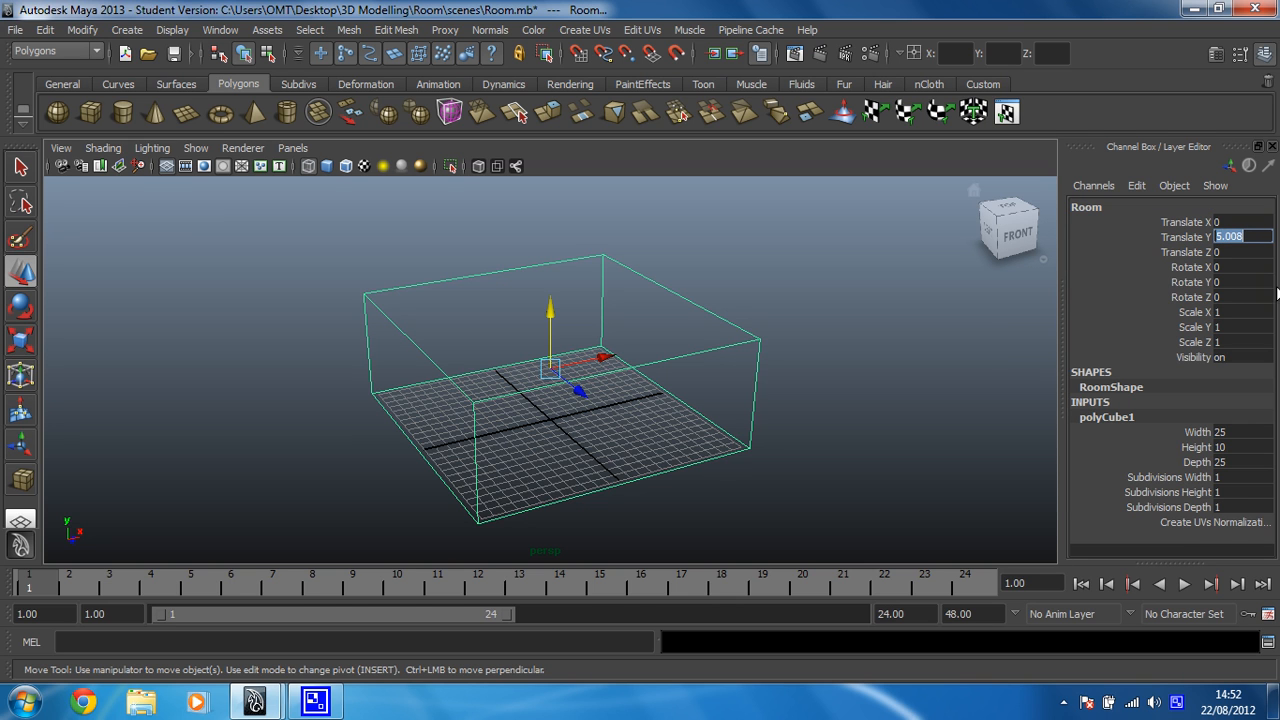
Enter 5 as the room cube's Translate Y in the Channel Box
text(5)
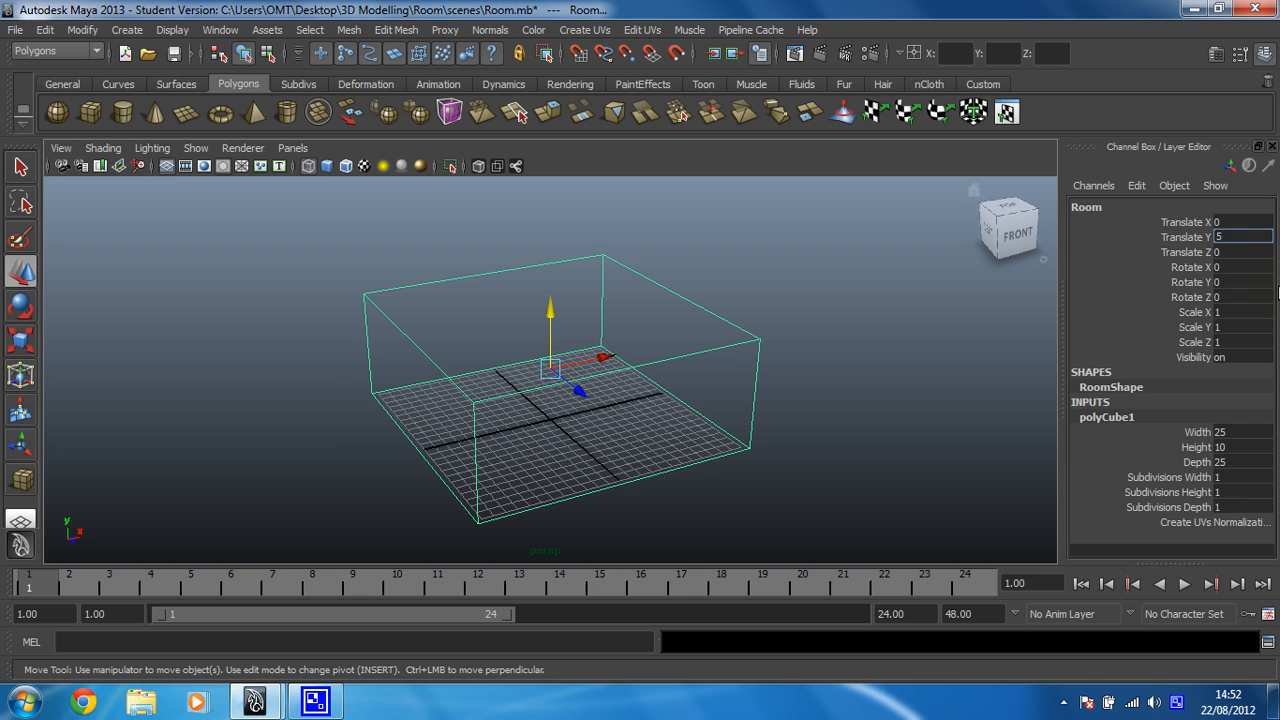